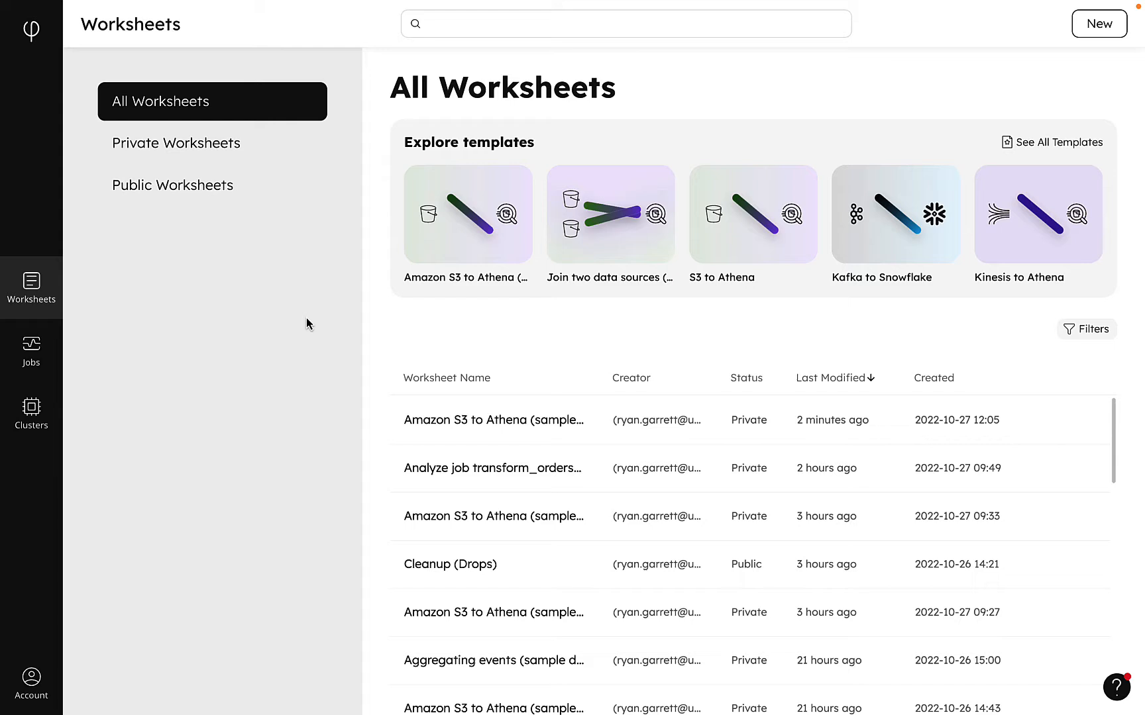
mouse_move(30, 348)
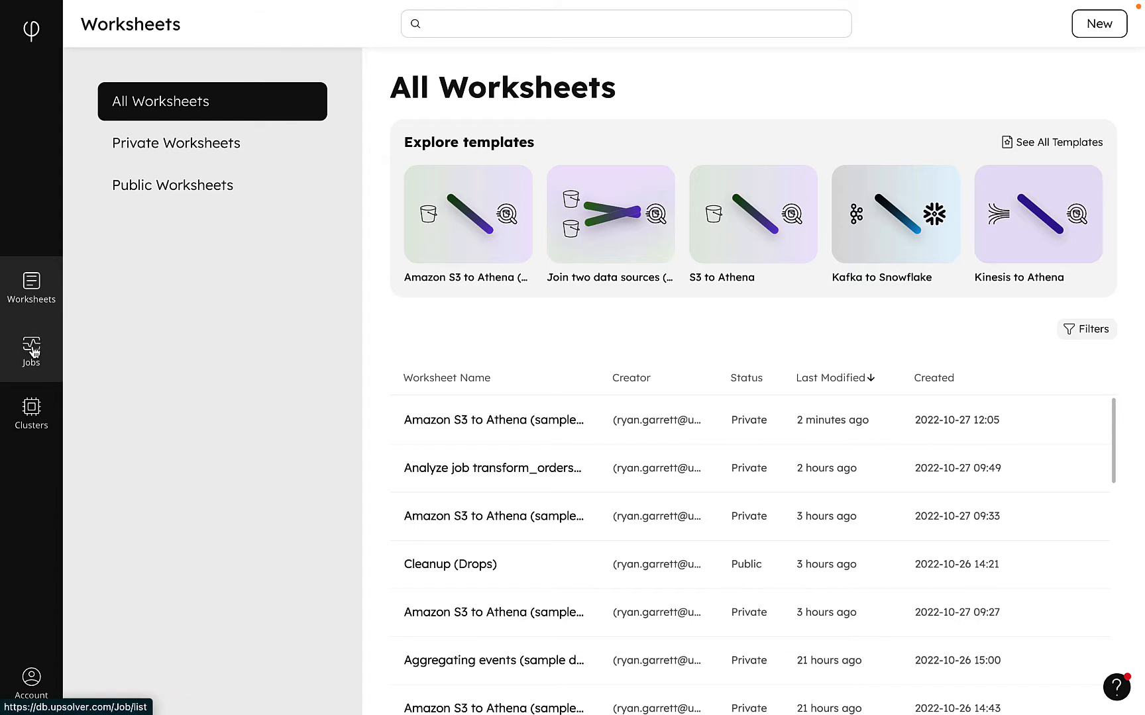
mouse_move(31, 407)
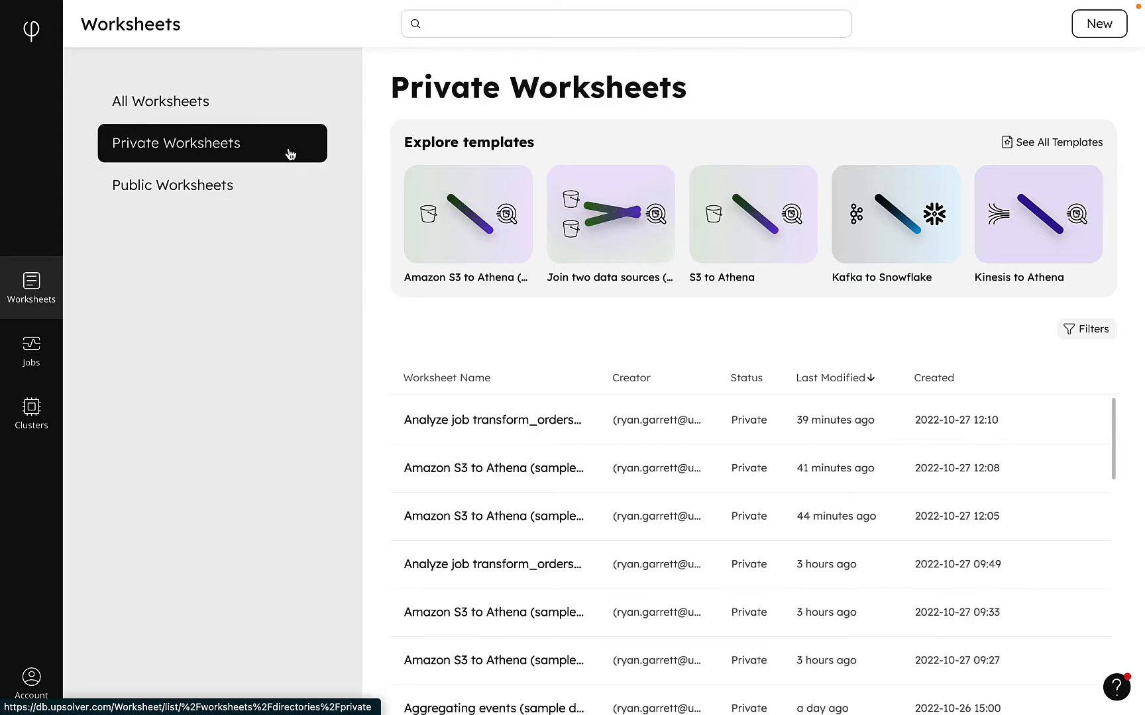
Step: Toggle the private/public worksheet views, then show the filter fields with the Last Modified date picker open
click(173, 184)
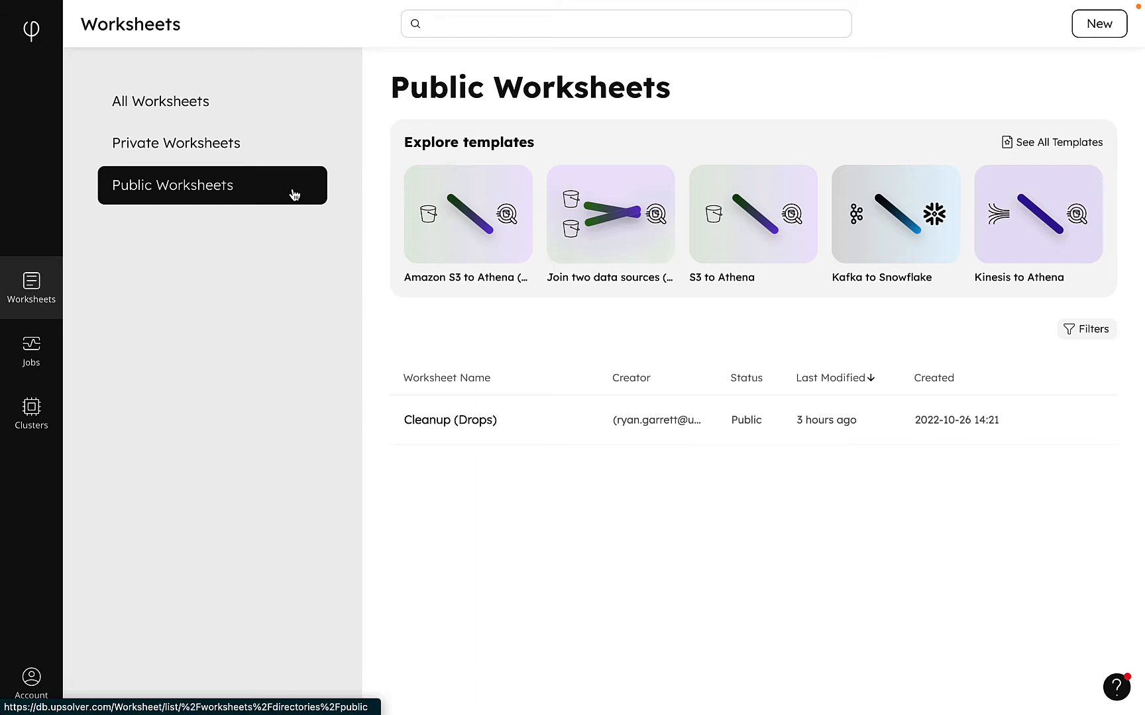
click(1057, 142)
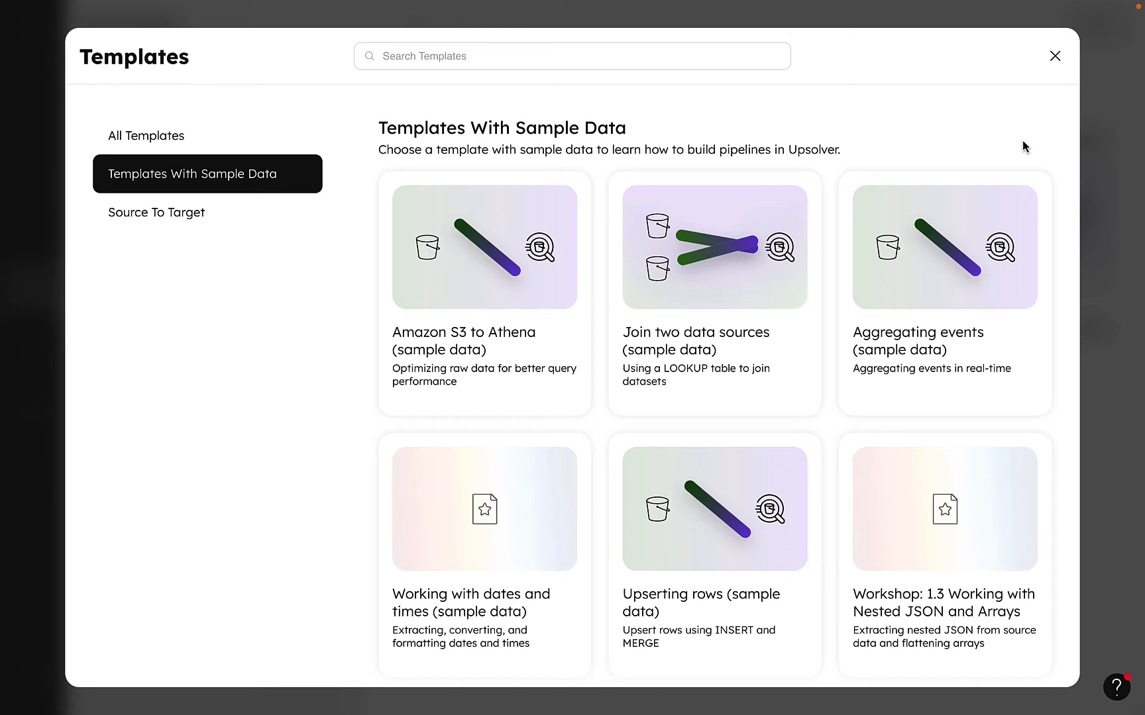
mouse_move(1054, 60)
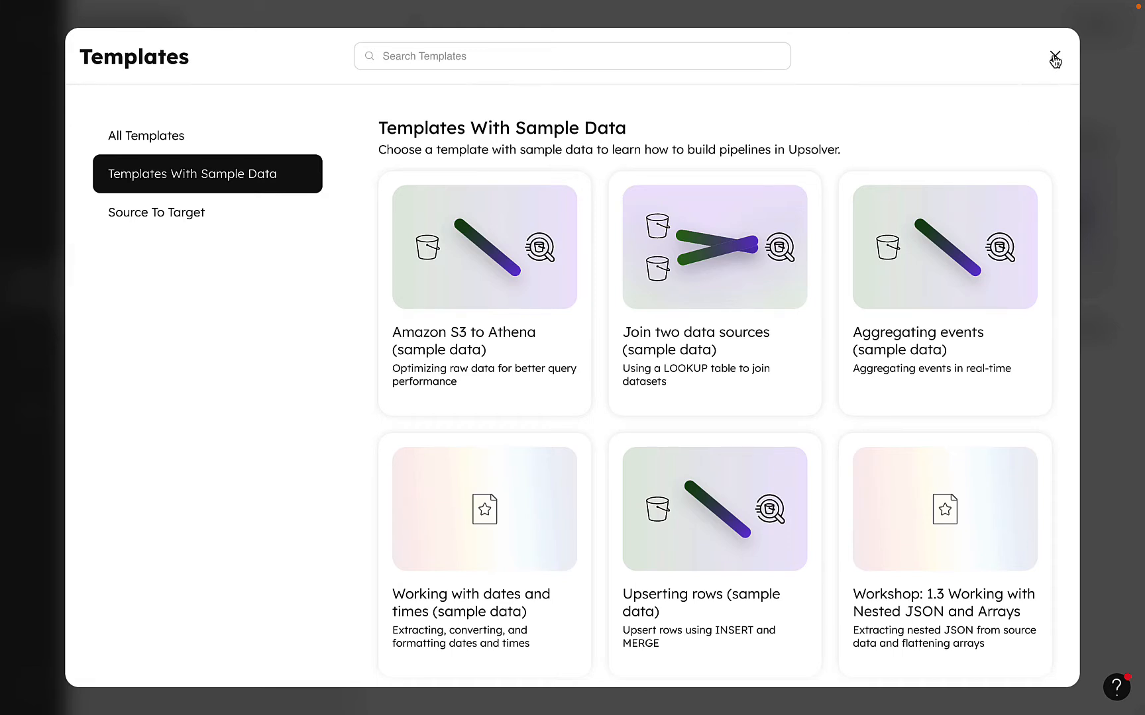
click(1055, 59)
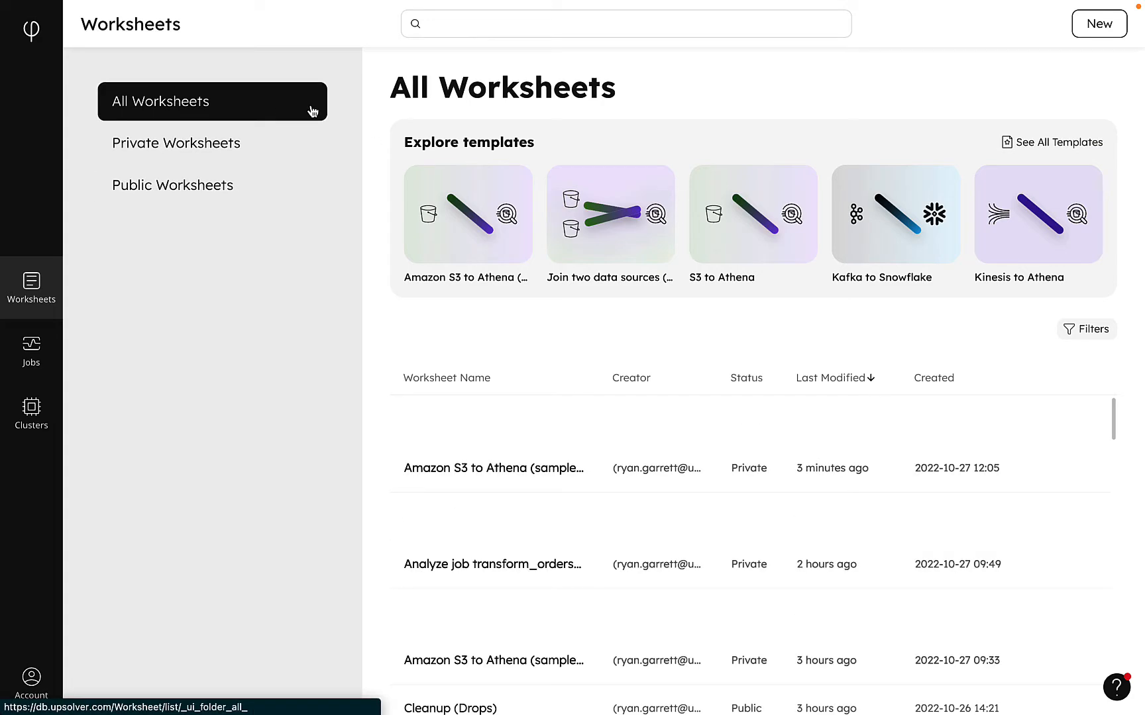
click(1089, 328)
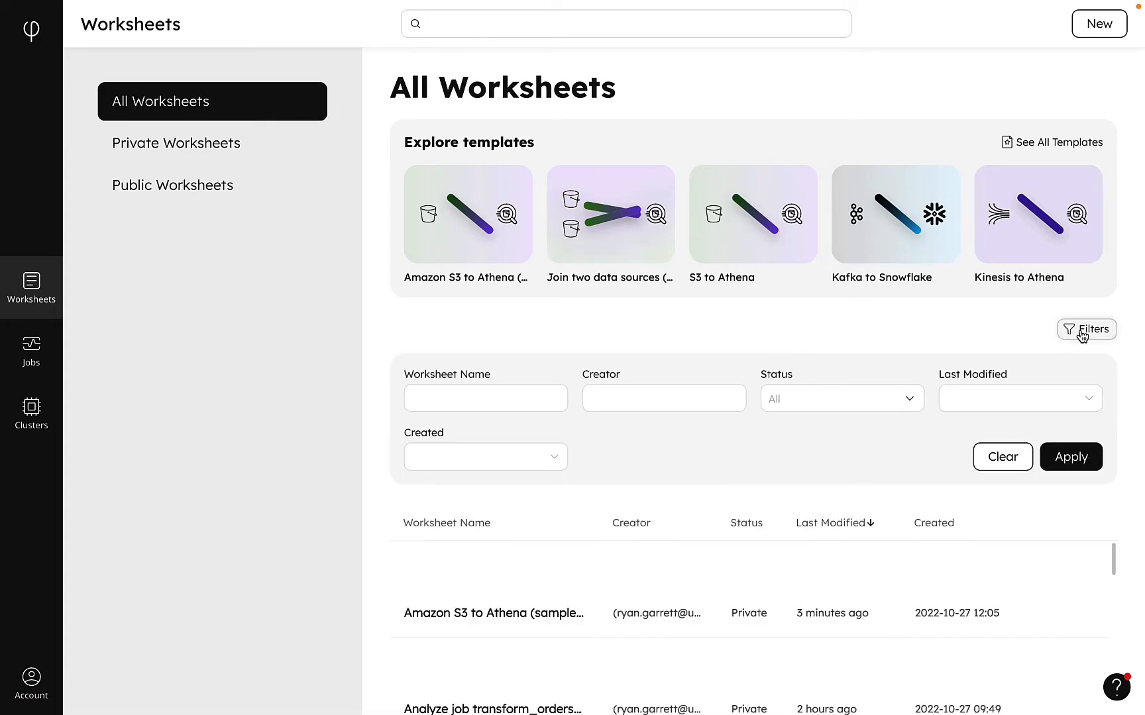
click(485, 456)
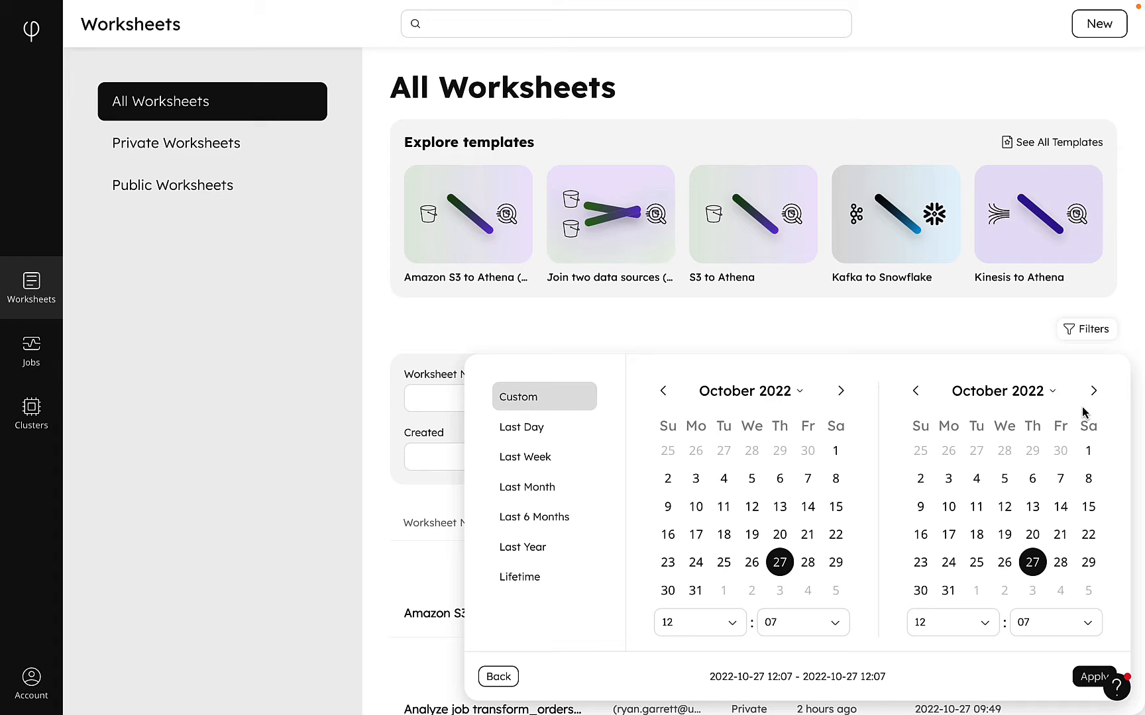
mouse_move(1083, 380)
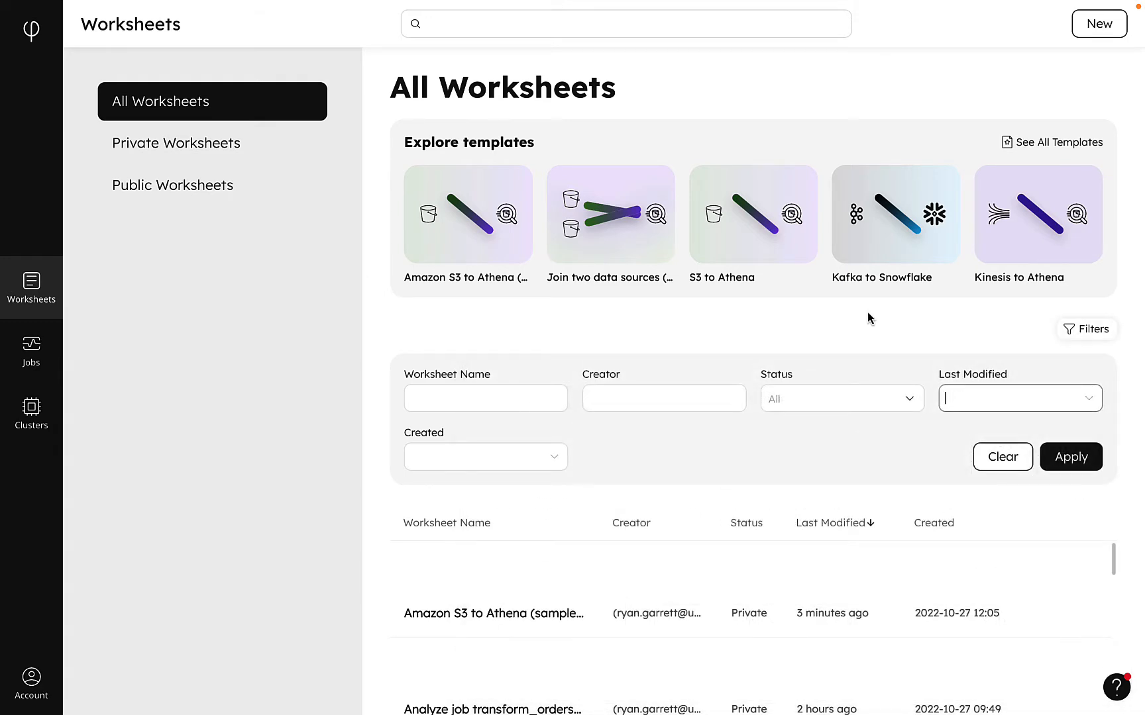
mouse_move(487, 231)
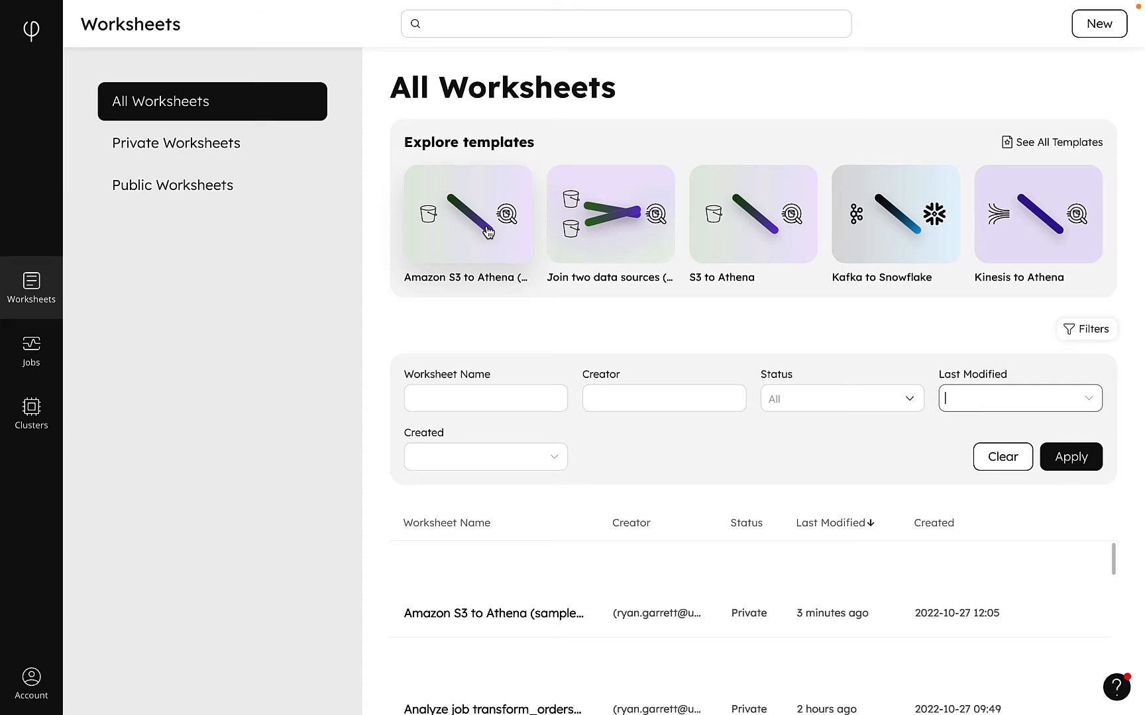
Step: Preview the Amazon S3 to Athena (sample data) template, return to the list and start a worksheet from it
click(466, 213)
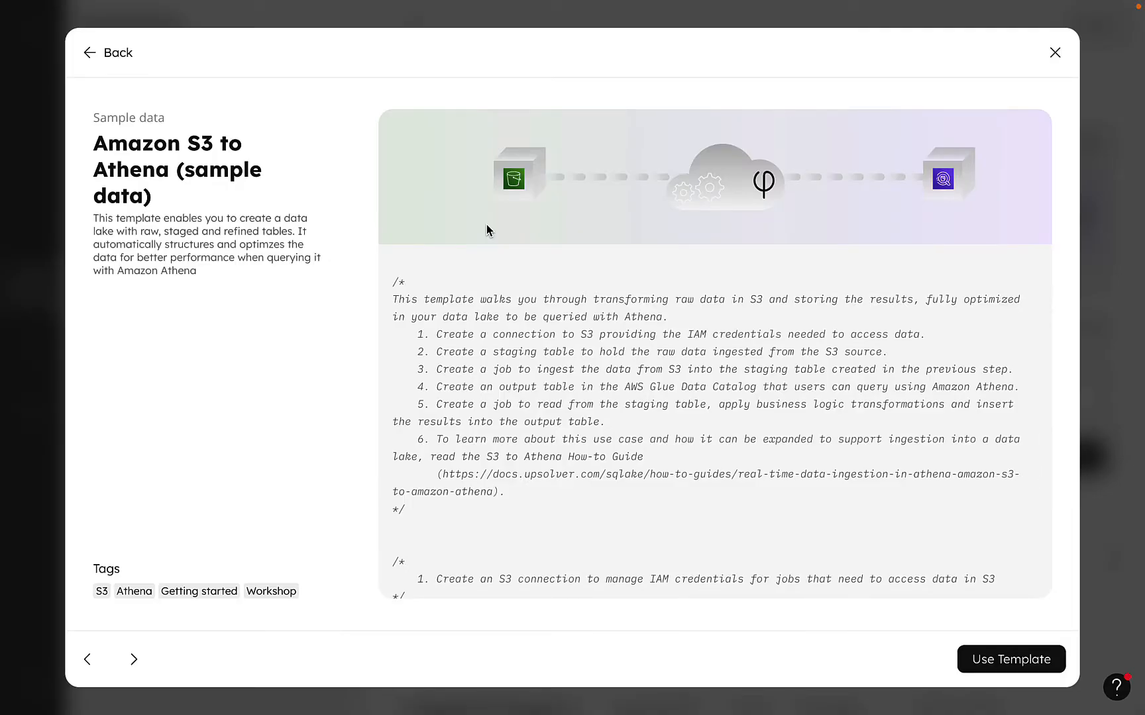
mouse_move(232, 475)
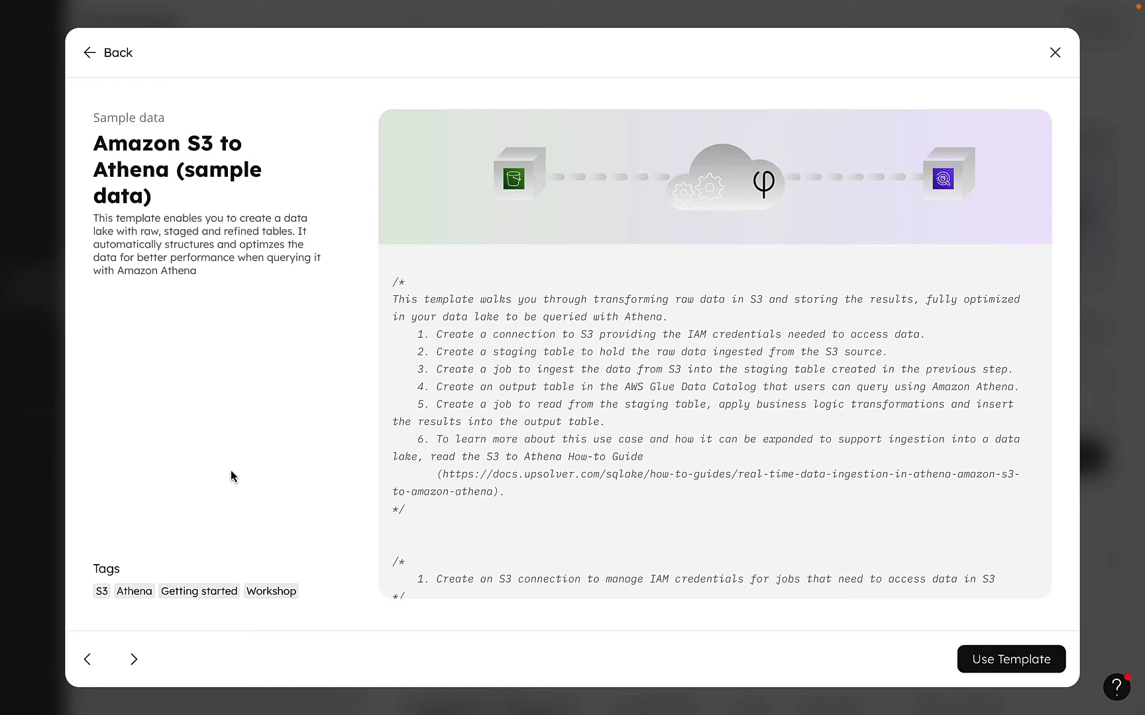
click(106, 52)
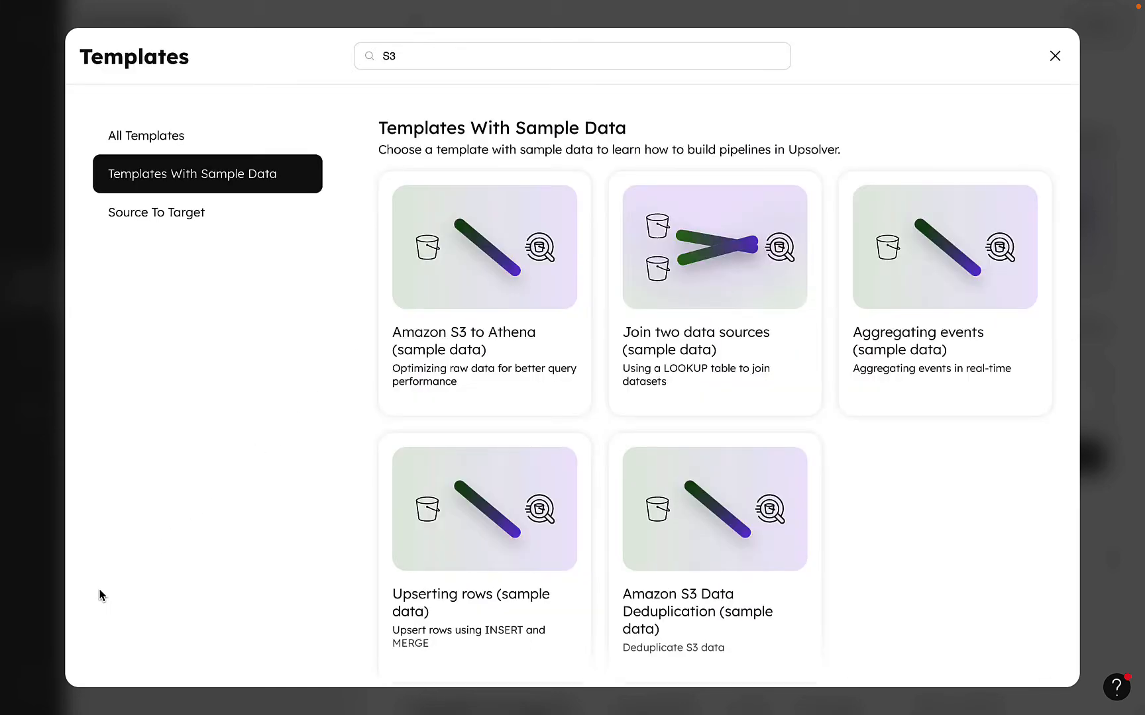
mouse_move(484, 247)
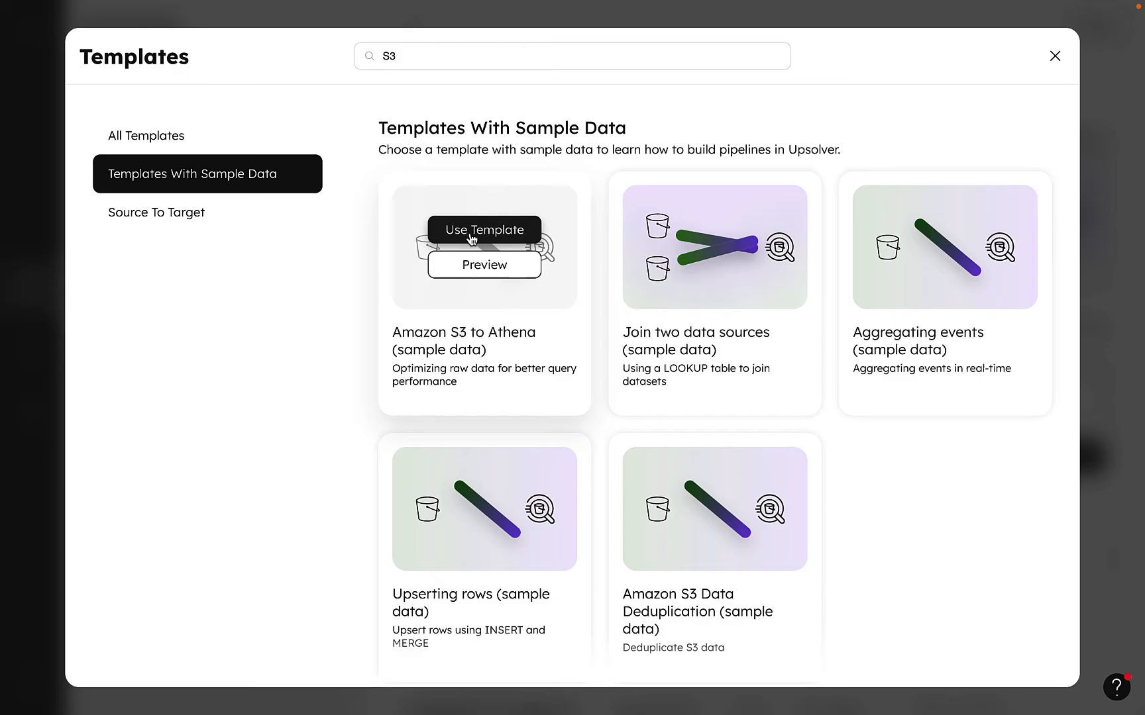
click(484, 231)
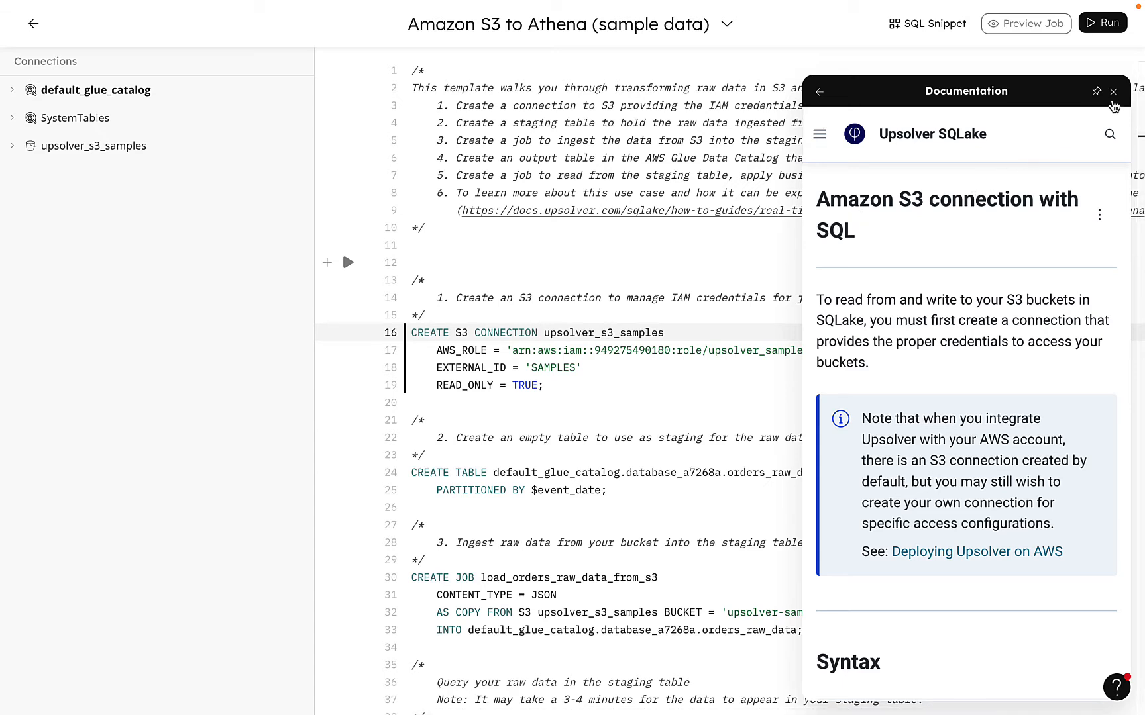
Step: Dismiss the documentation, run the S3 connection statement and collapse the orders_transformed_data table entry
click(1112, 92)
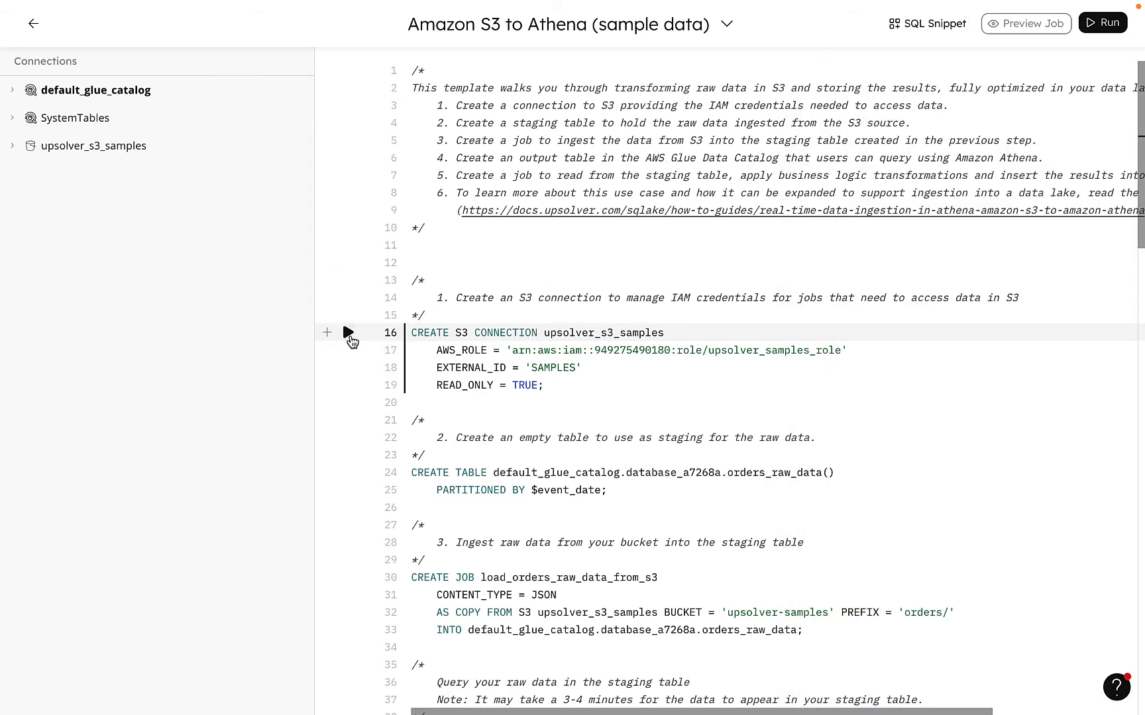
click(327, 333)
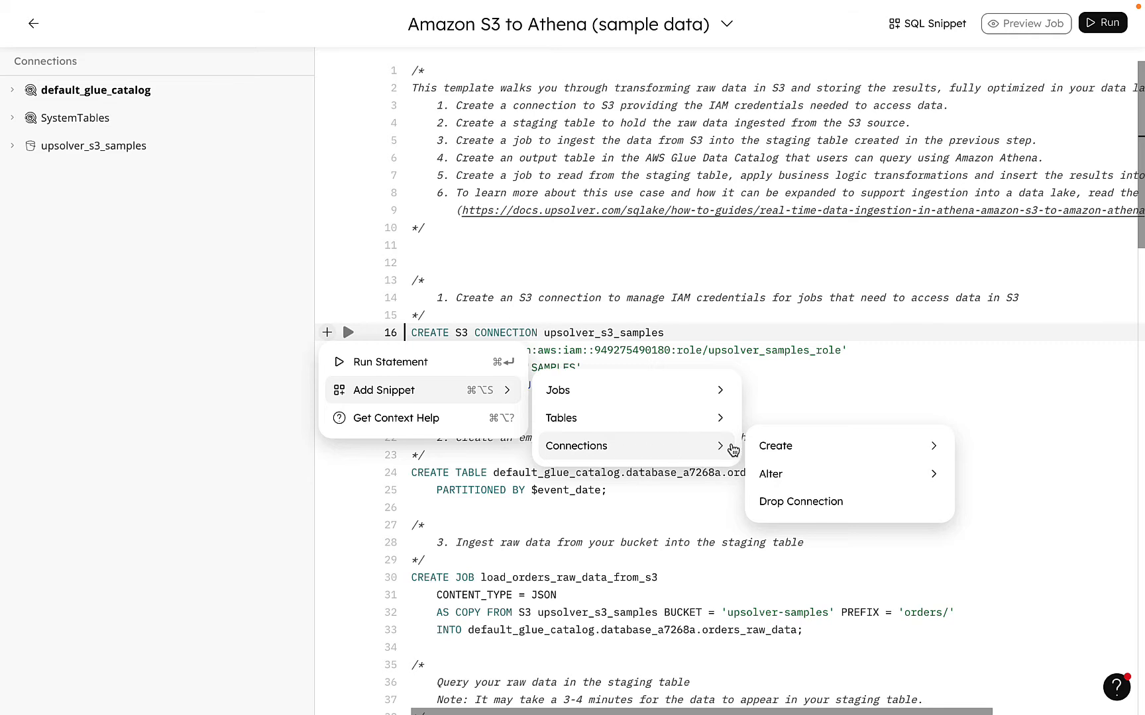
mouse_move(775, 447)
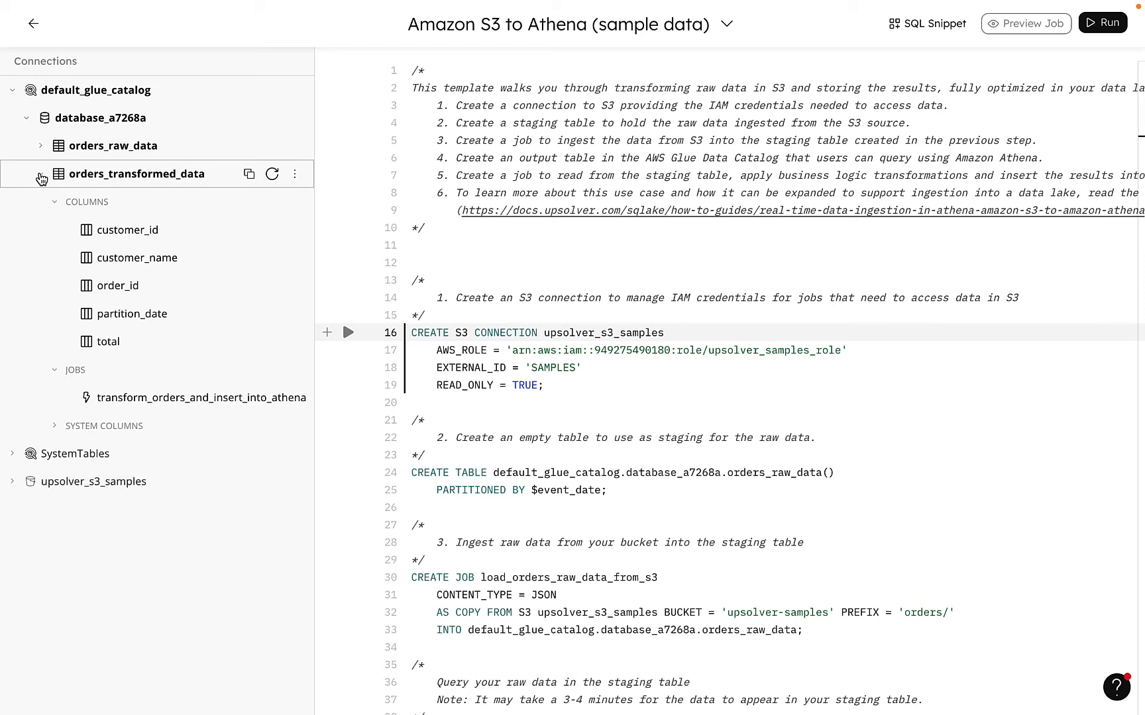
click(126, 230)
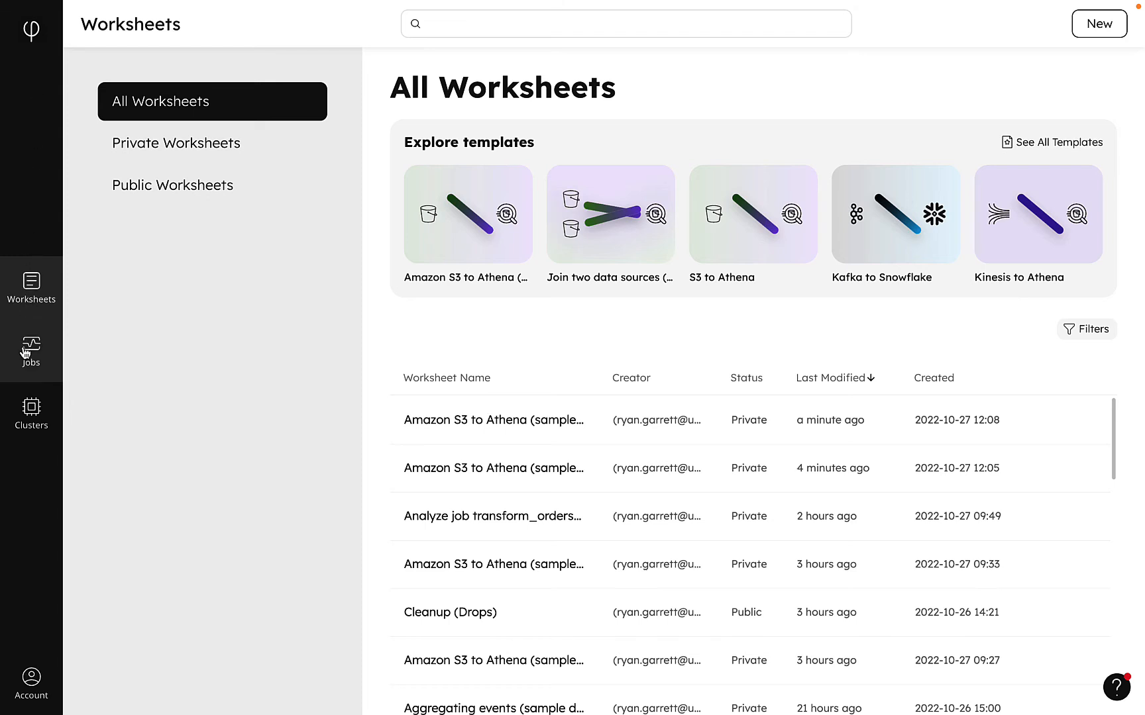
Step: Go to the Jobs list and show the transform_orders_and_insert_into_athena job details
click(30, 350)
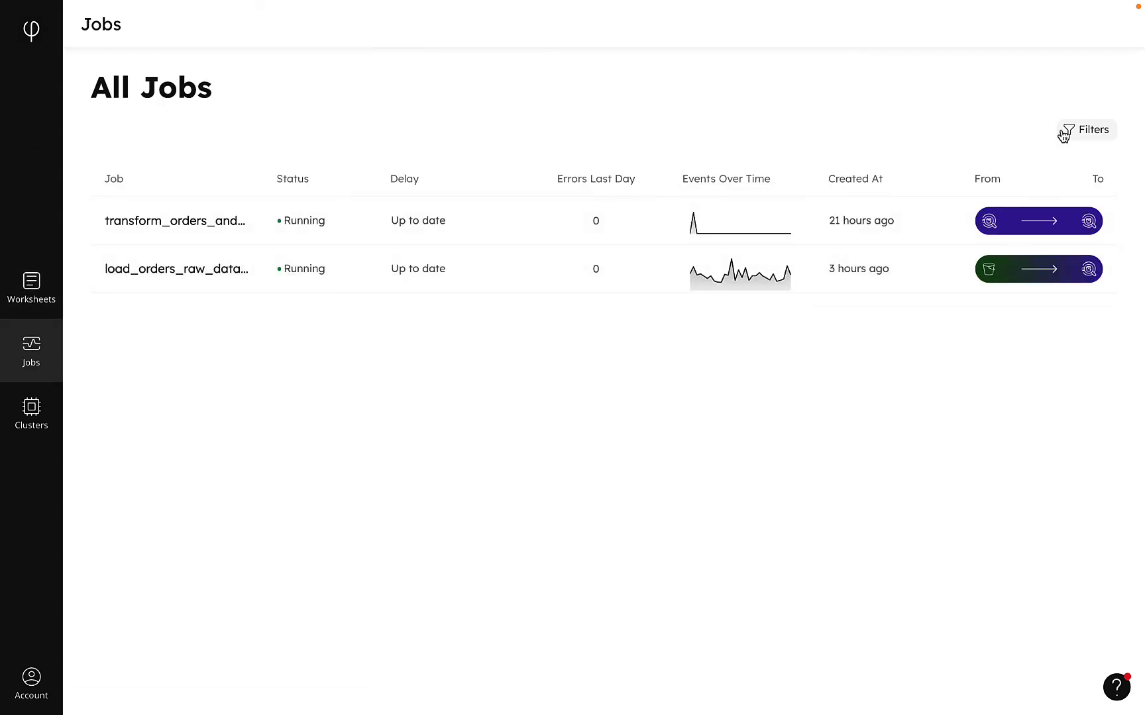
click(1085, 130)
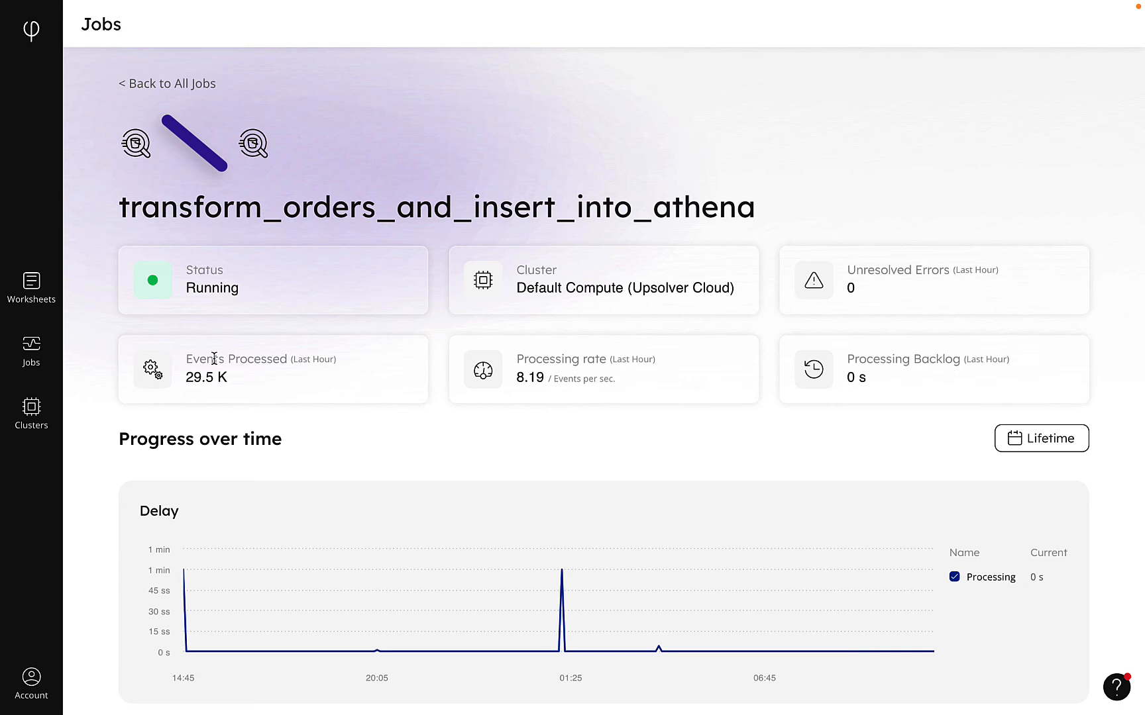
mouse_move(103, 493)
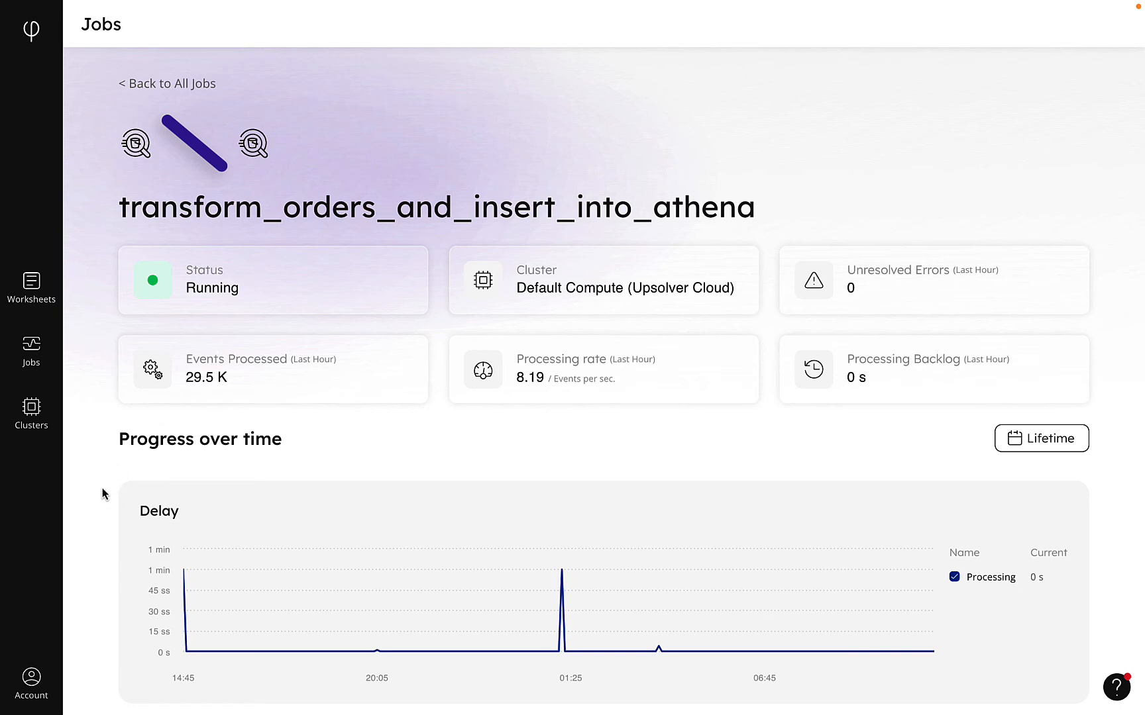
Step: Scroll past the job's charts and errors and start a Query System Table worksheet for it
scroll(down, 3)
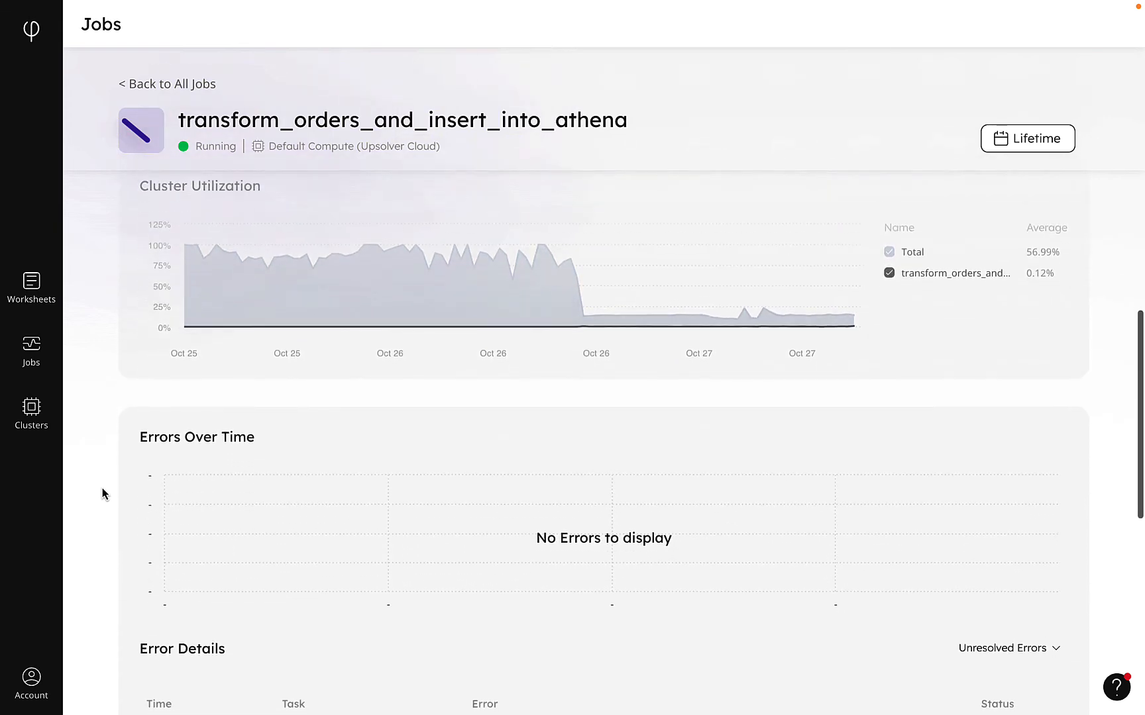
scroll(down, 3)
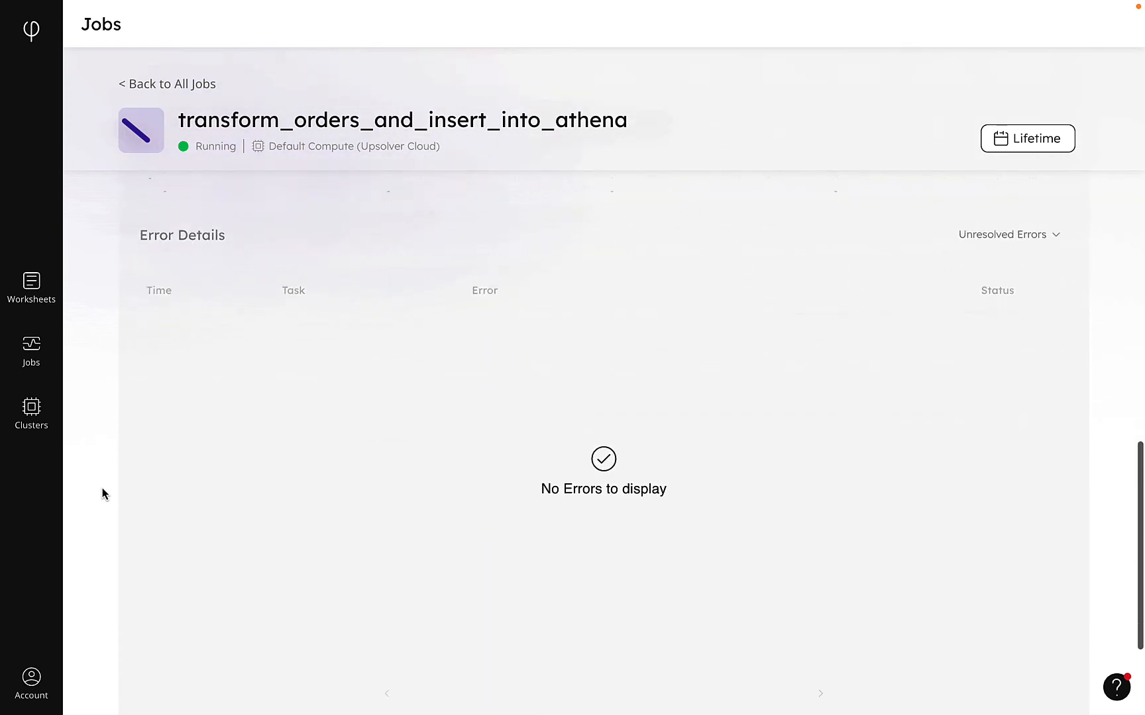
scroll(down, 3)
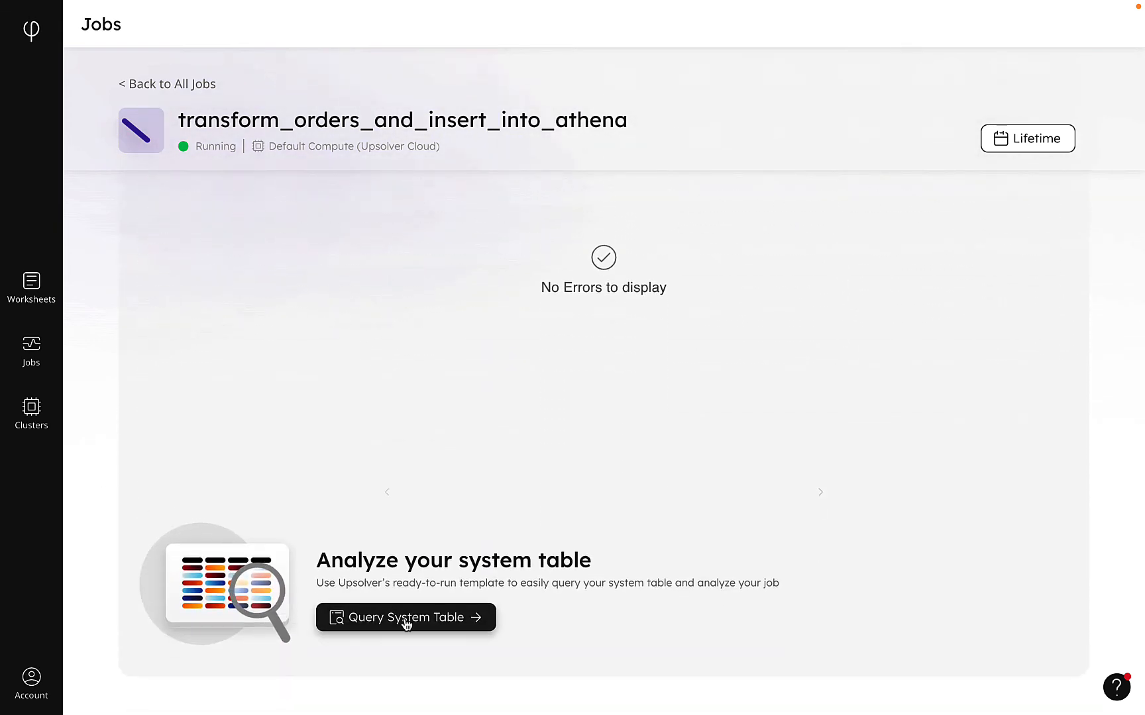
click(405, 617)
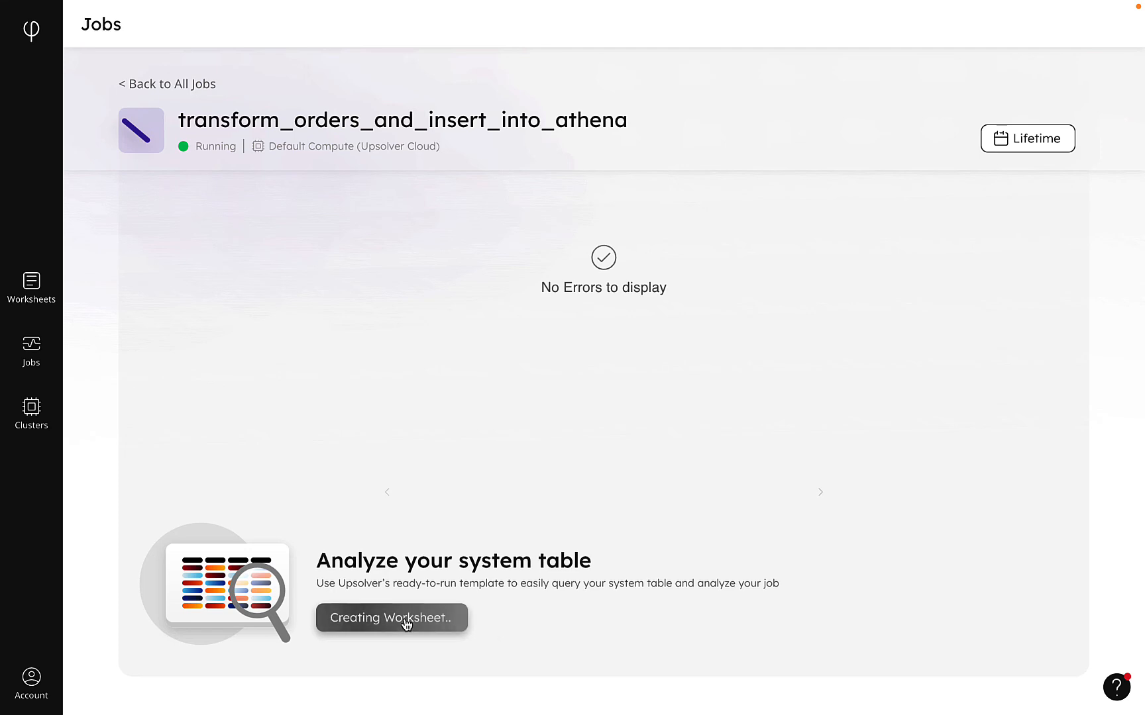
click(391, 617)
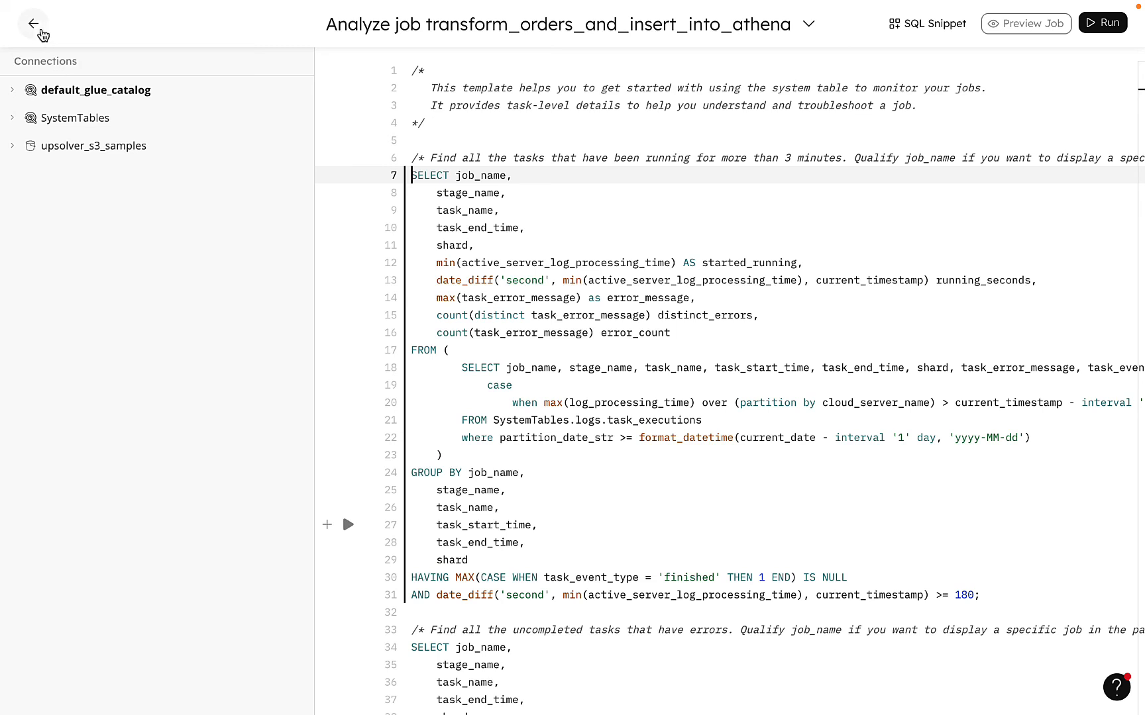
Step: Leave the worksheet, view the Clusters list with Default Compute, then go to the Account page
click(34, 22)
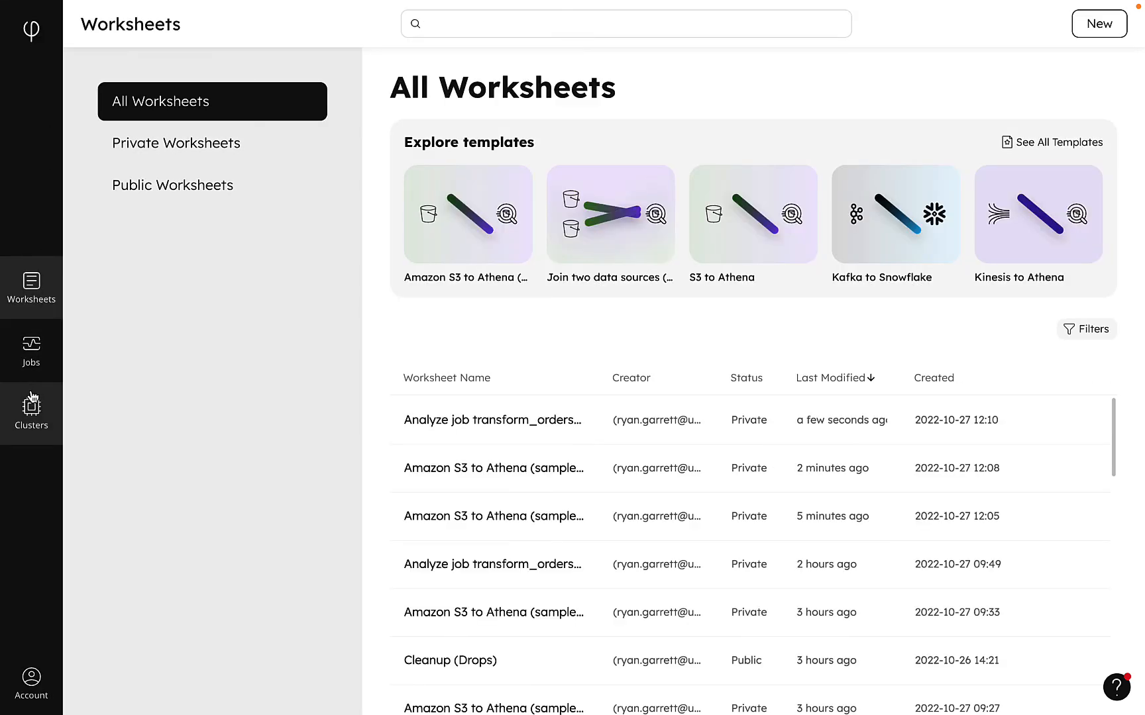
click(31, 412)
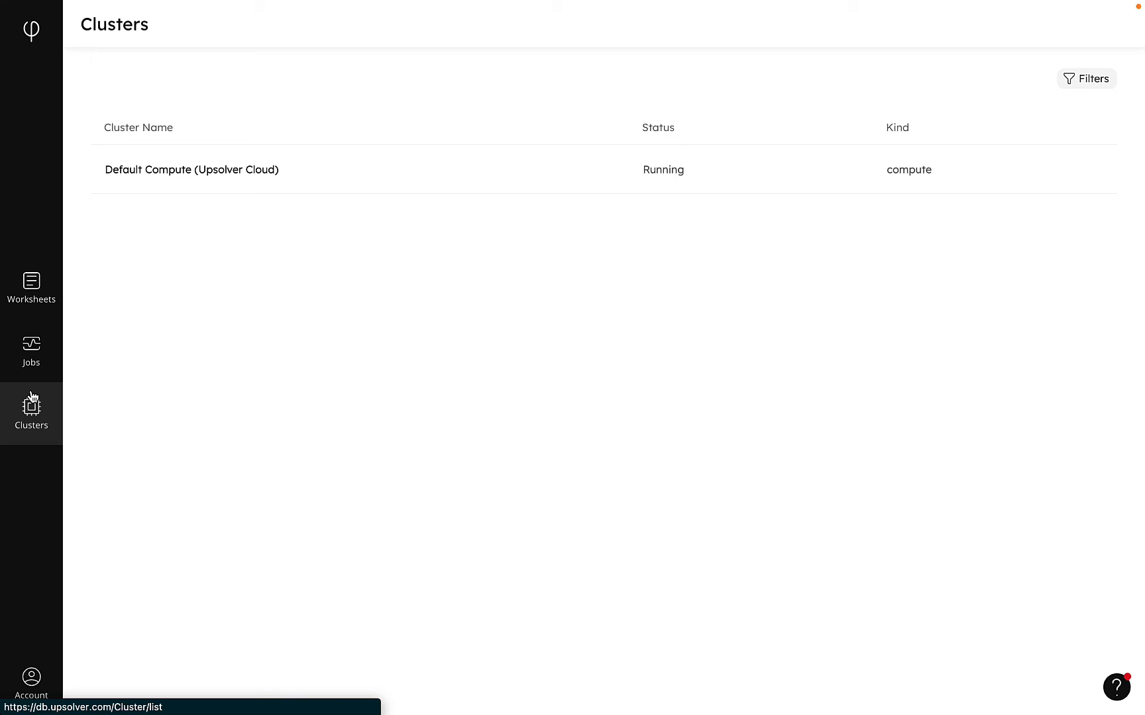
click(32, 678)
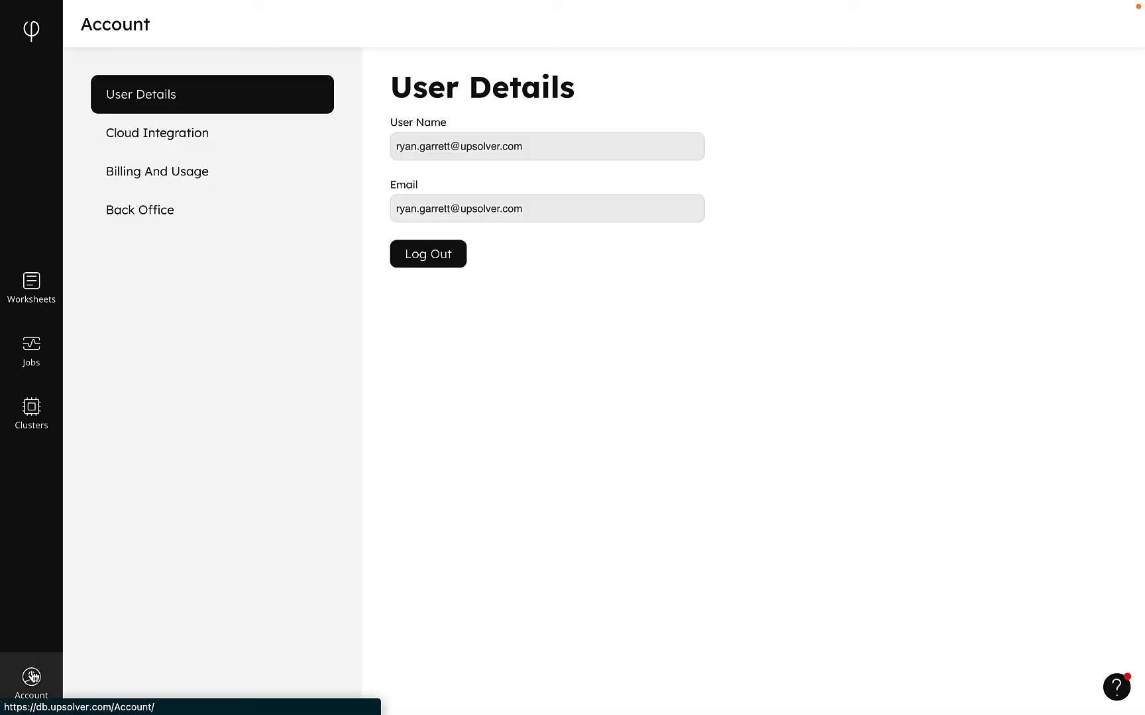
Step: Visit Billing And Usage, then Back Office, and bring up the Learn & Explore help panel
click(157, 133)
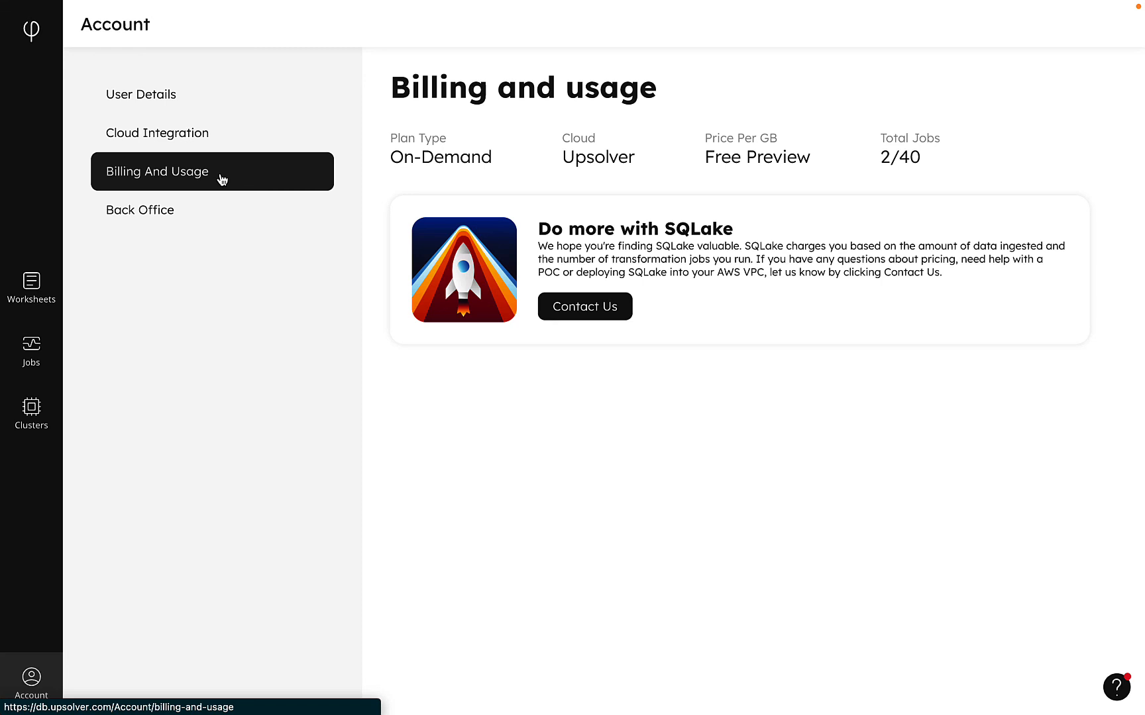
click(139, 209)
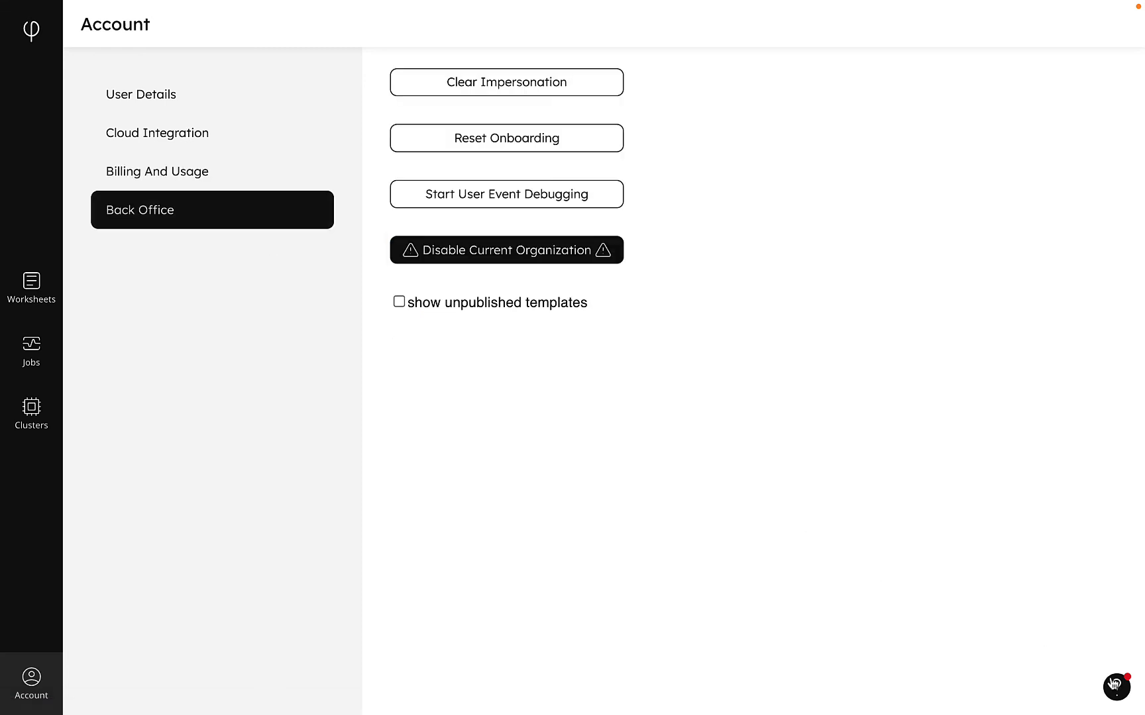
click(1115, 687)
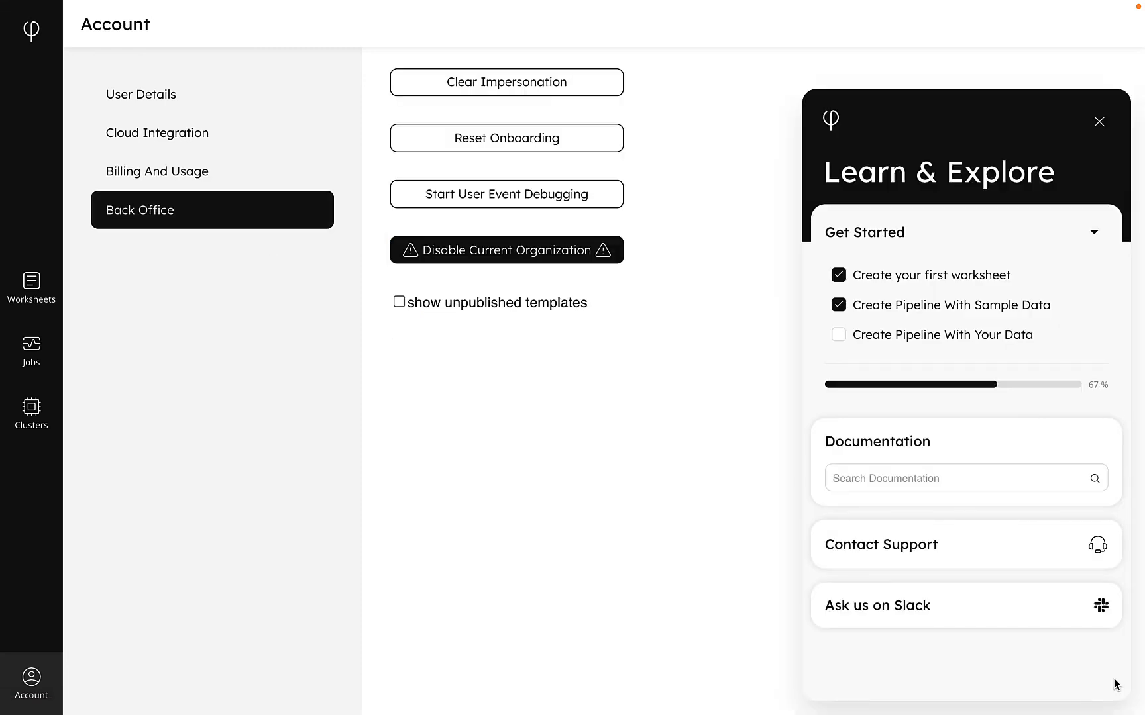